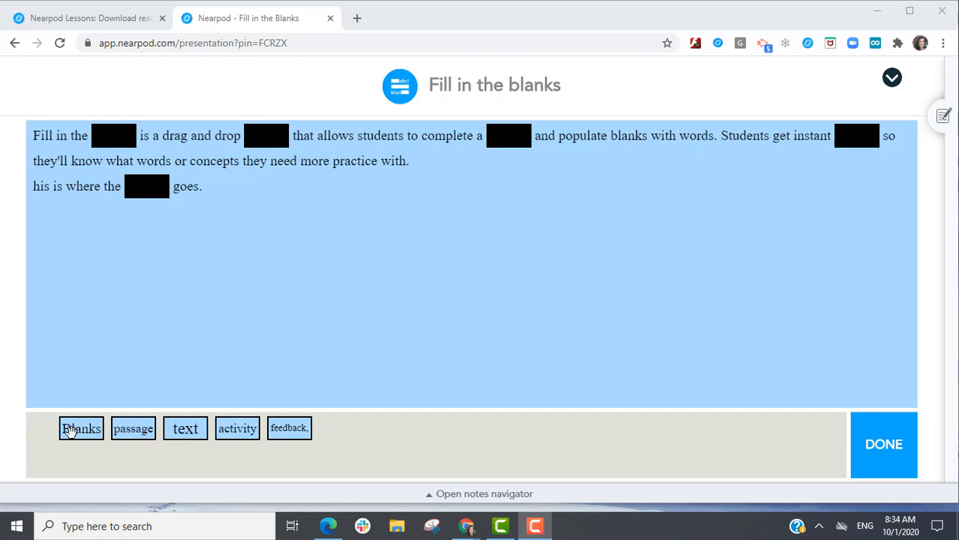
mouse_move(698, 406)
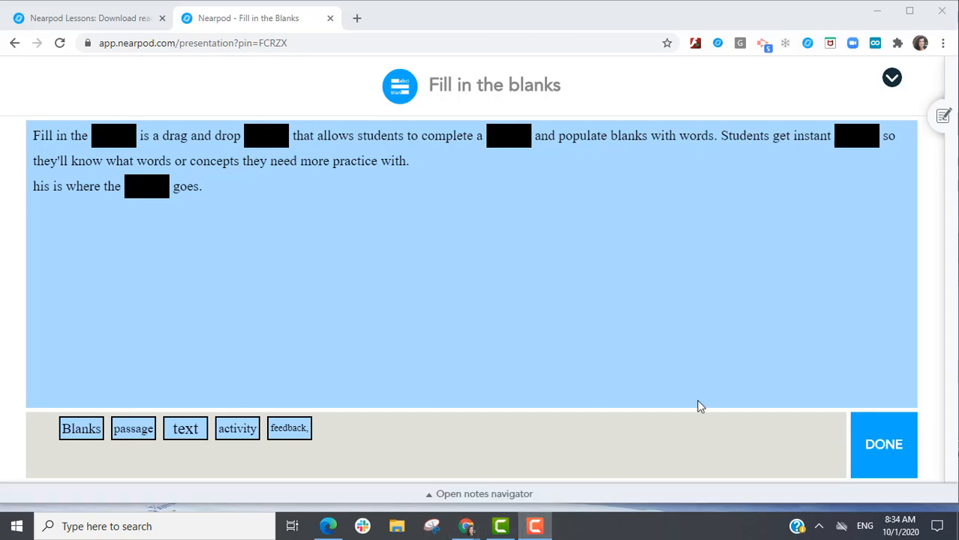
mouse_move(21, 369)
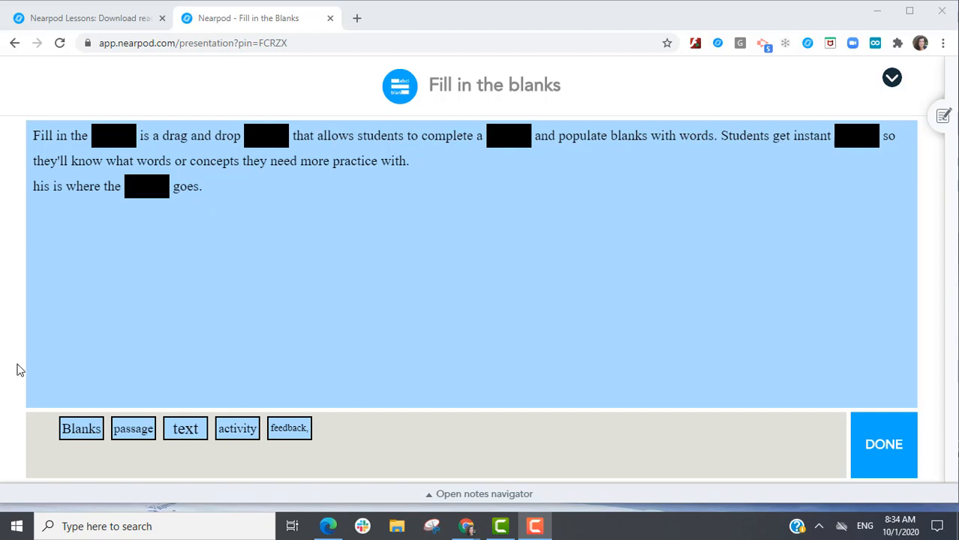
Drag Blanks, activity, passage, feedback, and text into the five preview blanks in order.
left_click_drag(81, 428, 114, 135)
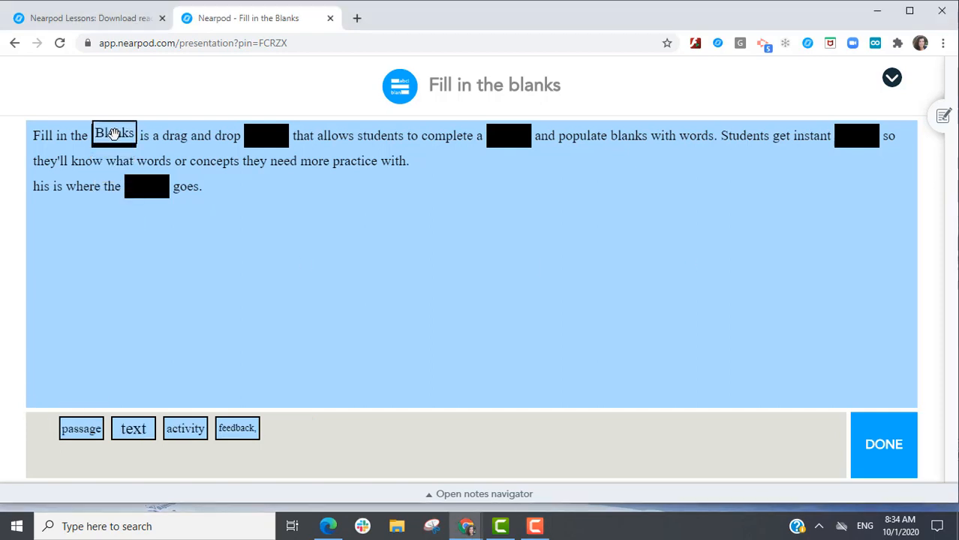
mouse_move(185, 431)
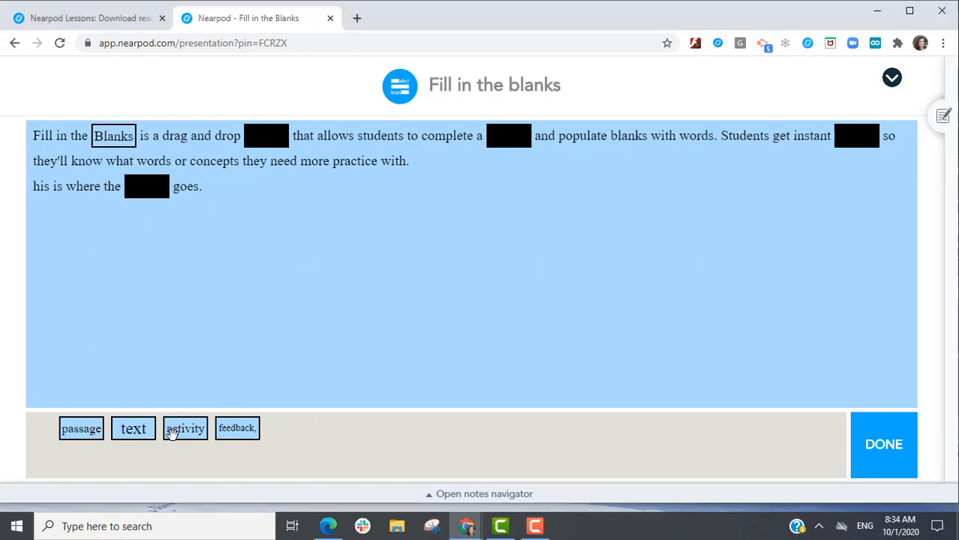
left_click_drag(185, 427, 266, 136)
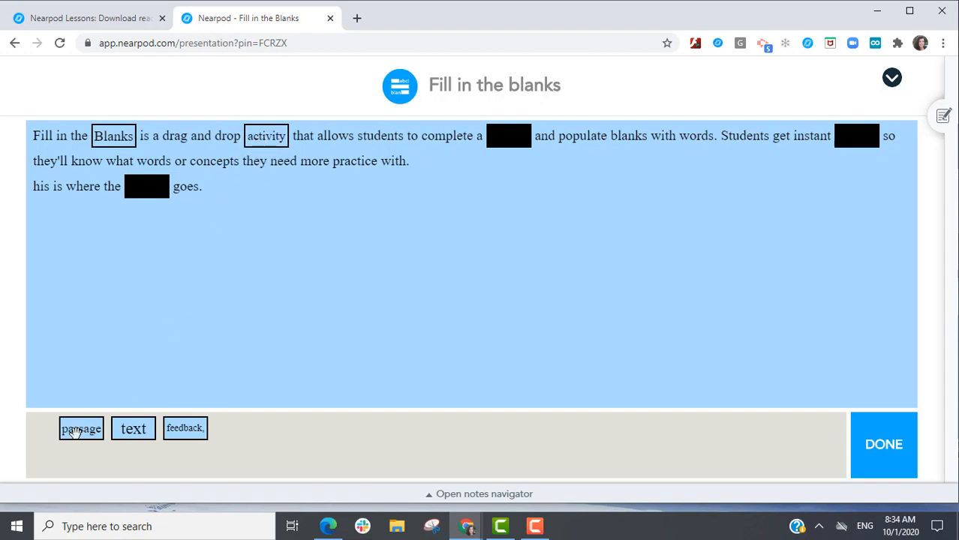
left_click_drag(81, 427, 508, 135)
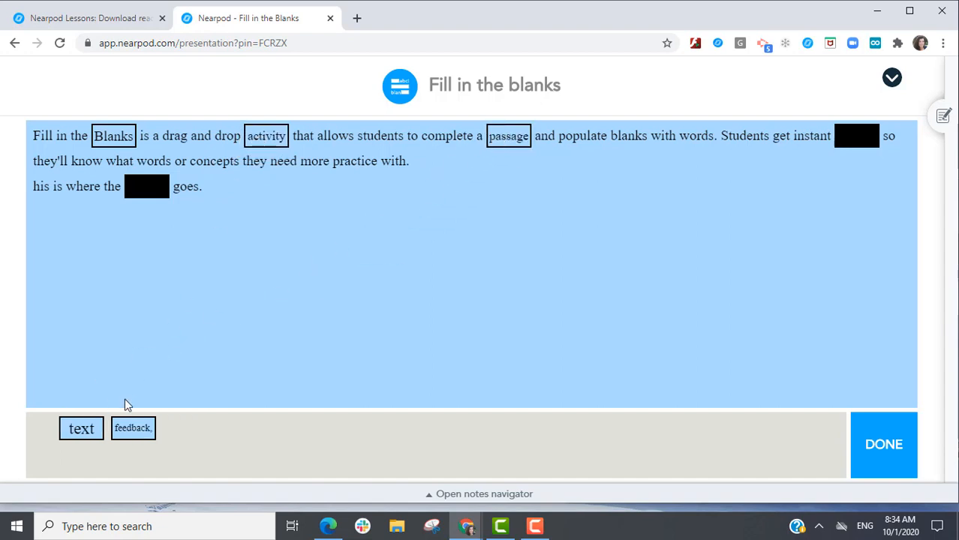
left_click_drag(133, 428, 857, 136)
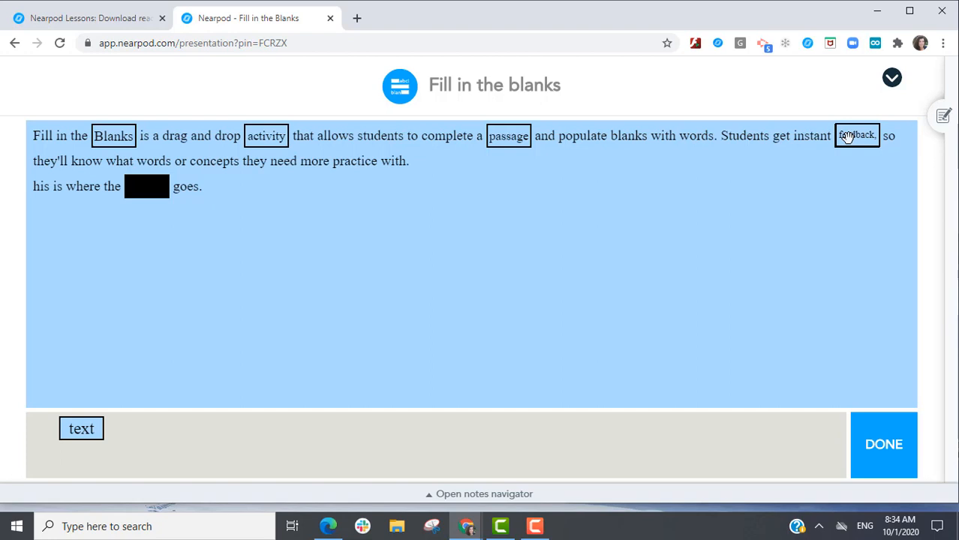
left_click_drag(81, 428, 147, 186)
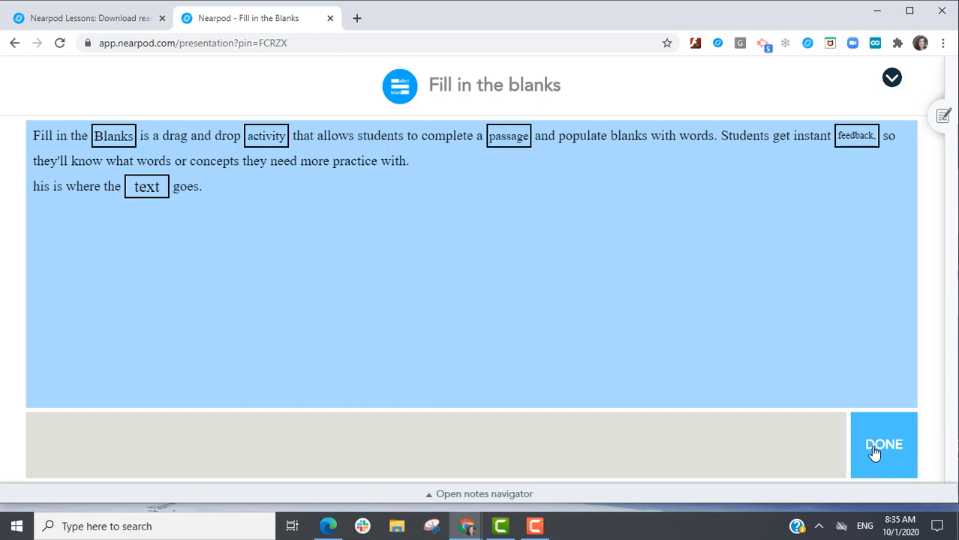
Submit the answers for a 5/5 score, then start a new Fill in the Blanks activity.
left_click(883, 444)
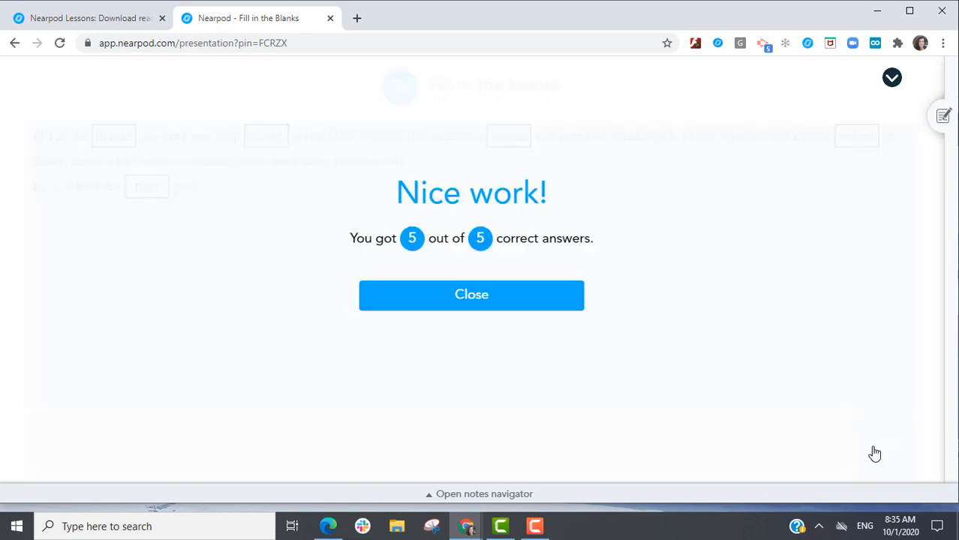
left_click(471, 295)
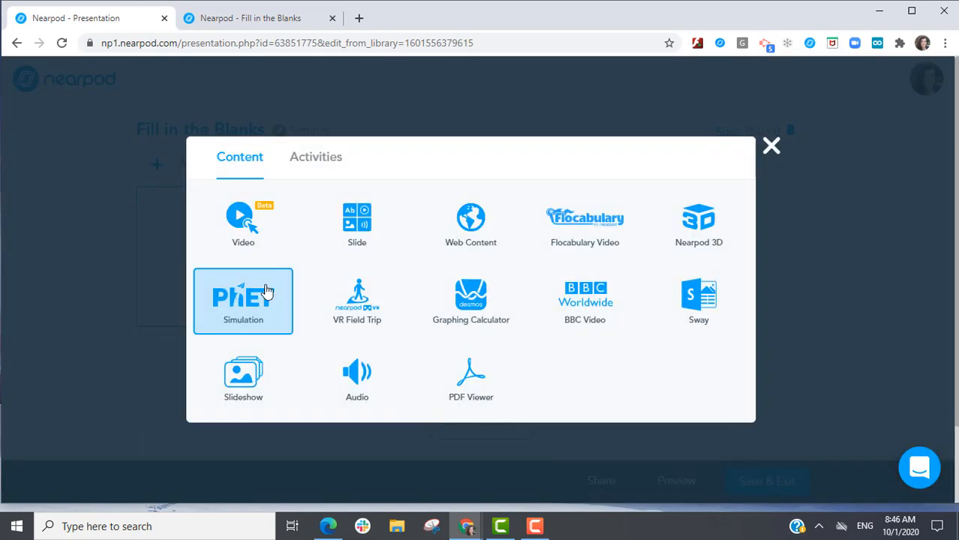
left_click(315, 157)
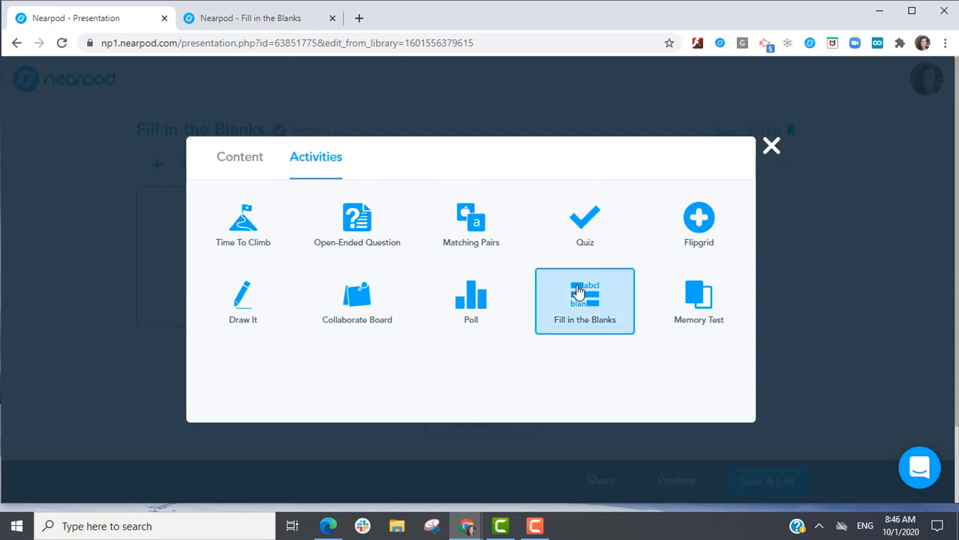
left_click(584, 300)
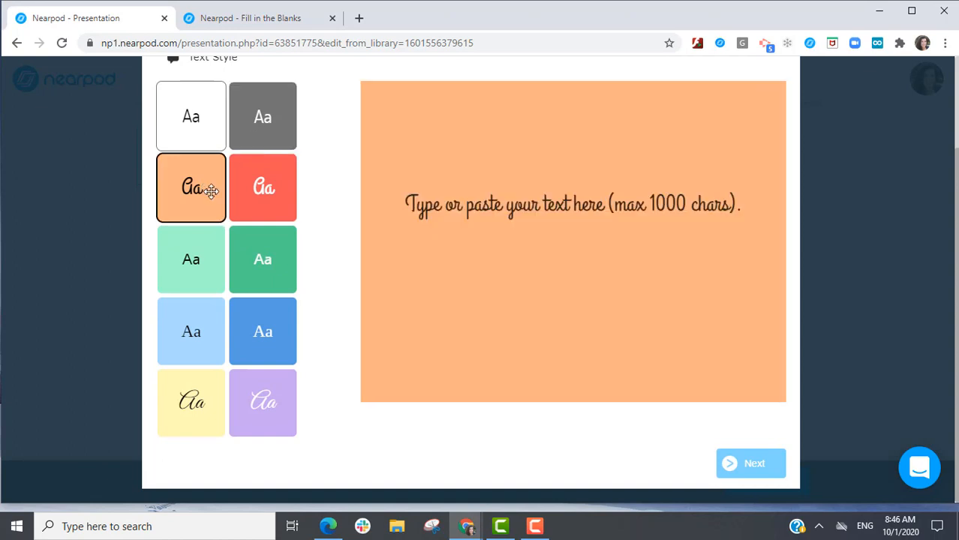
Choose the mint-green style, enter the Fill in the Blanks passage, and continue to the word bank.
left_click(263, 259)
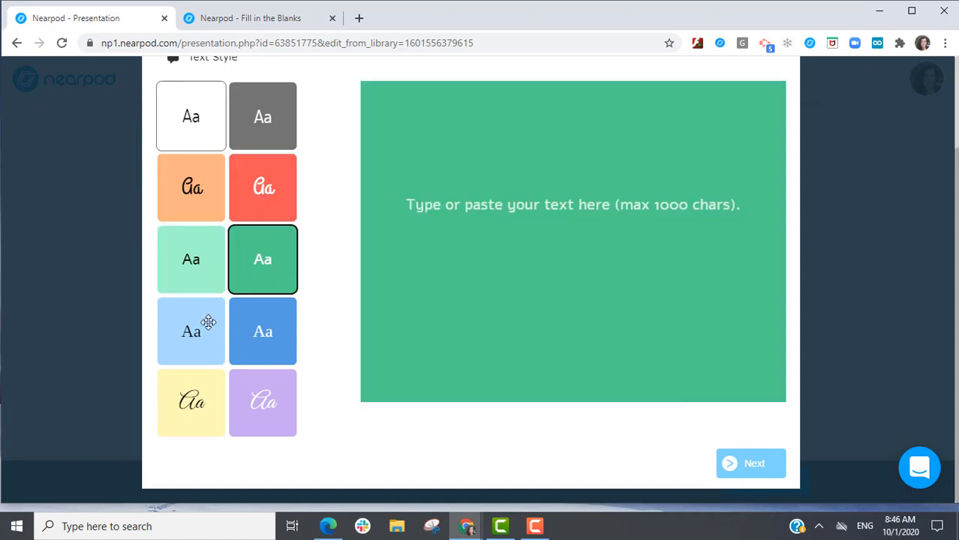
left_click(263, 402)
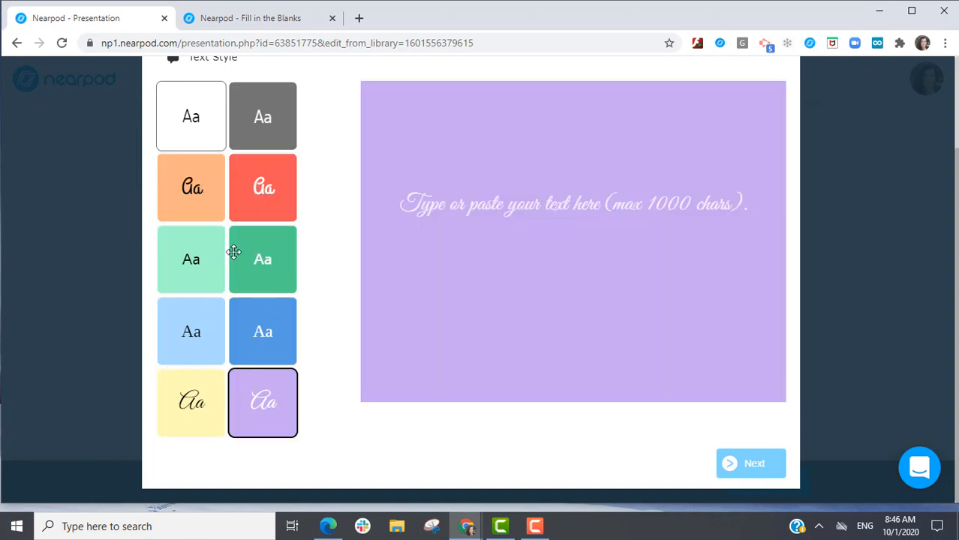
left_click(191, 259)
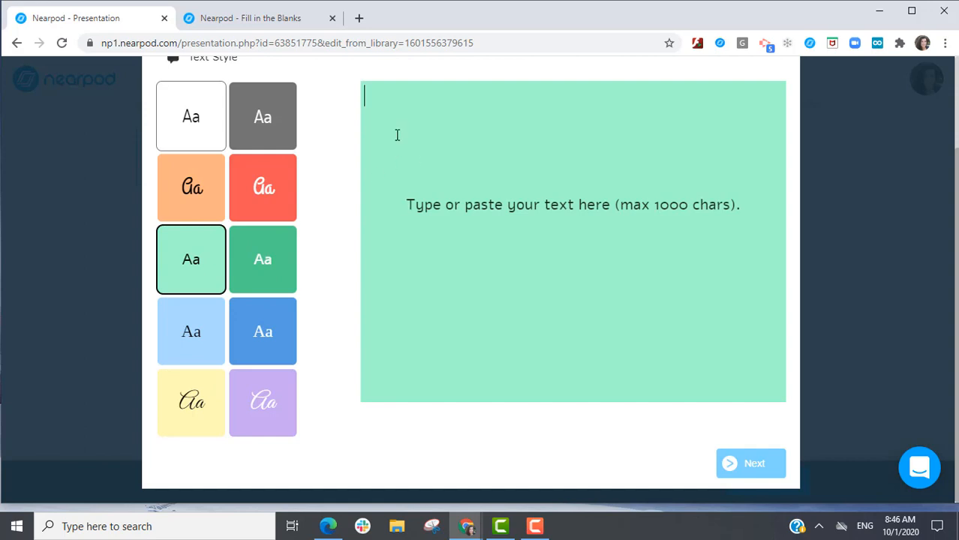
type("Fill in the Blanks is a drag and drop activity that allows students to complete a passage and populate blanks with words. Students get instant feedback, so they'll know what words or concepts they need more practice with.")
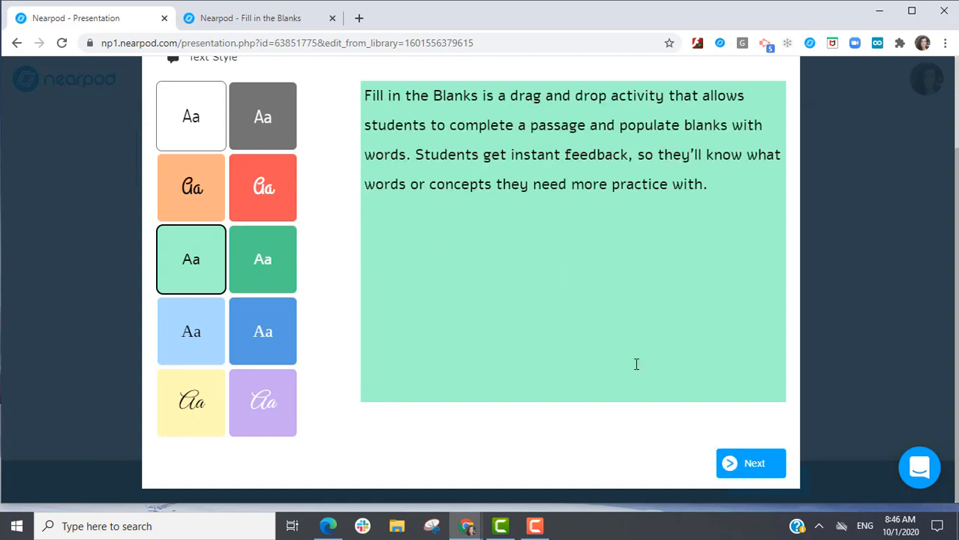
left_click(750, 463)
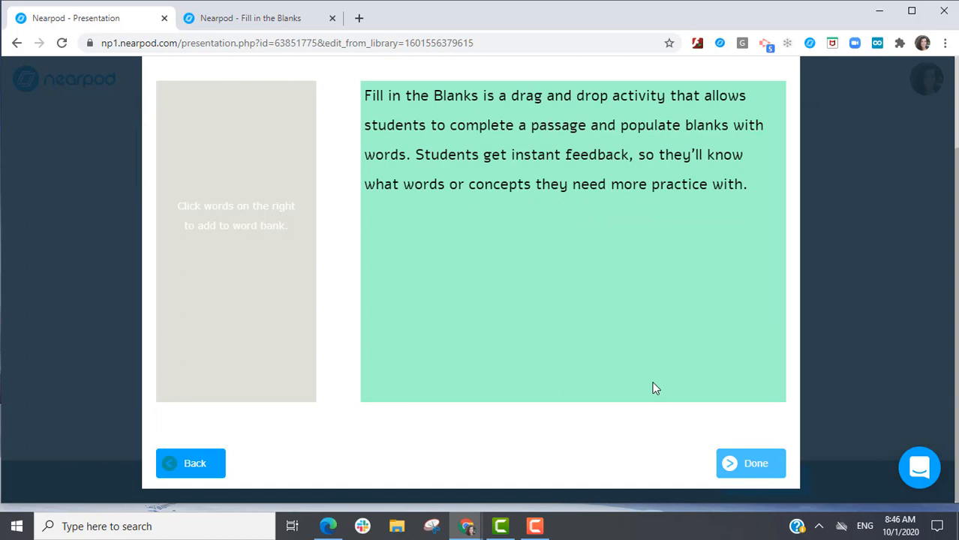
Mark Blanks, activity, feedback, and practice as word-bank words and add the activity.
left_click(455, 96)
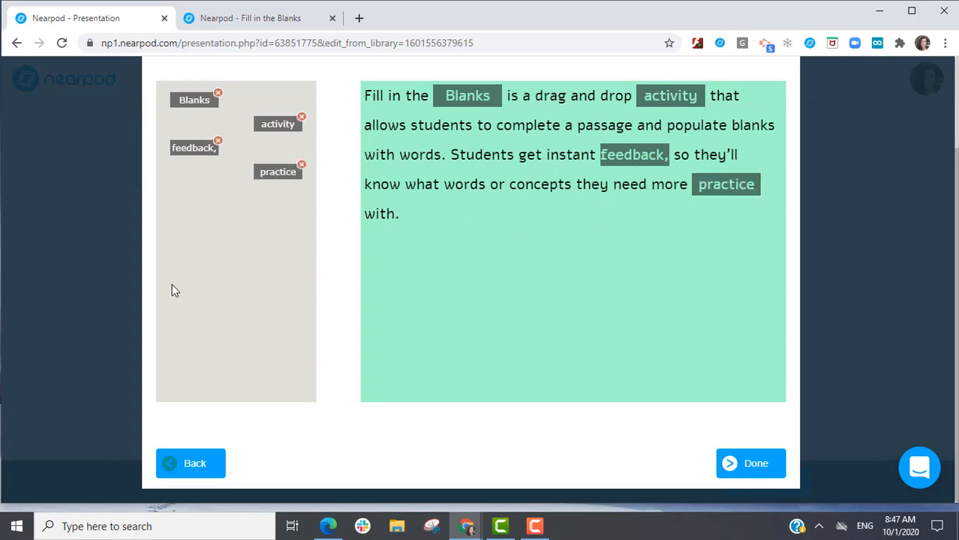
mouse_move(788, 461)
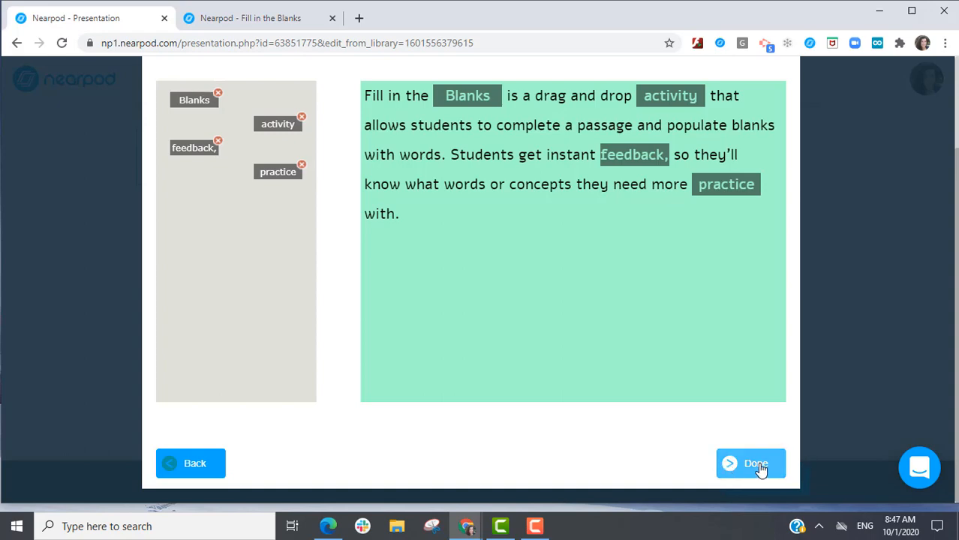
left_click(750, 463)
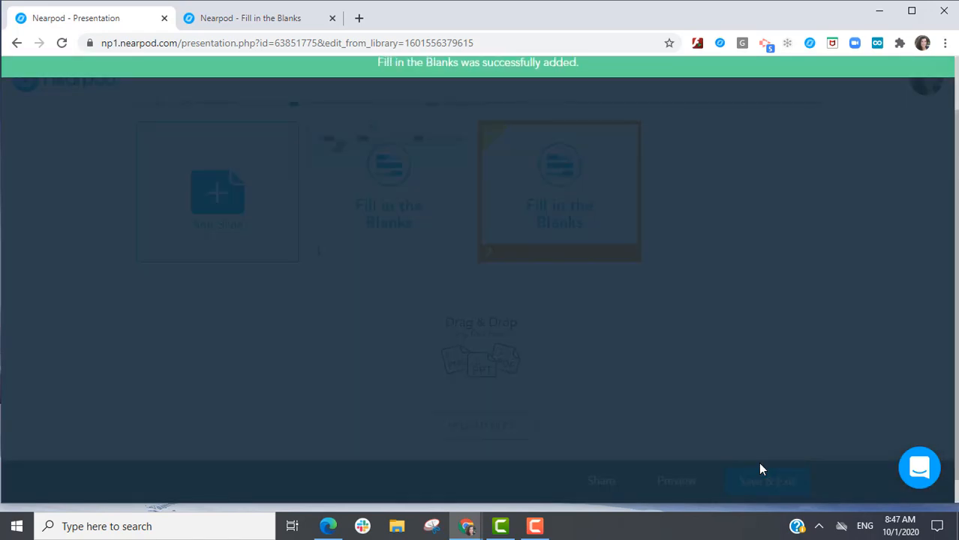